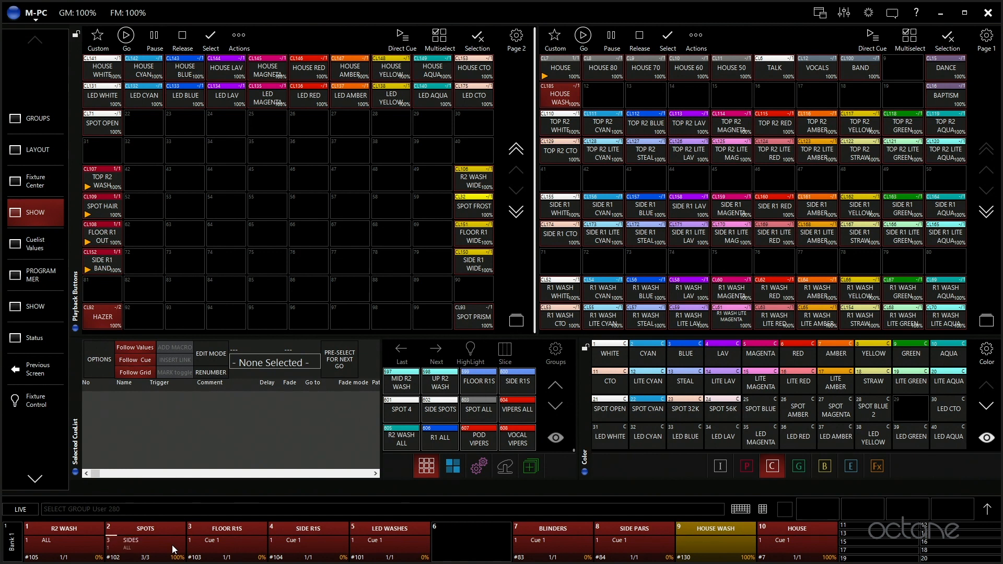
# Jump the SPOTS cuelist to cue 3 (SIDES), then show the FLOOR R1S cuelist.
pyautogui.click(146, 542)
pyautogui.write('GOTO CUE 3')
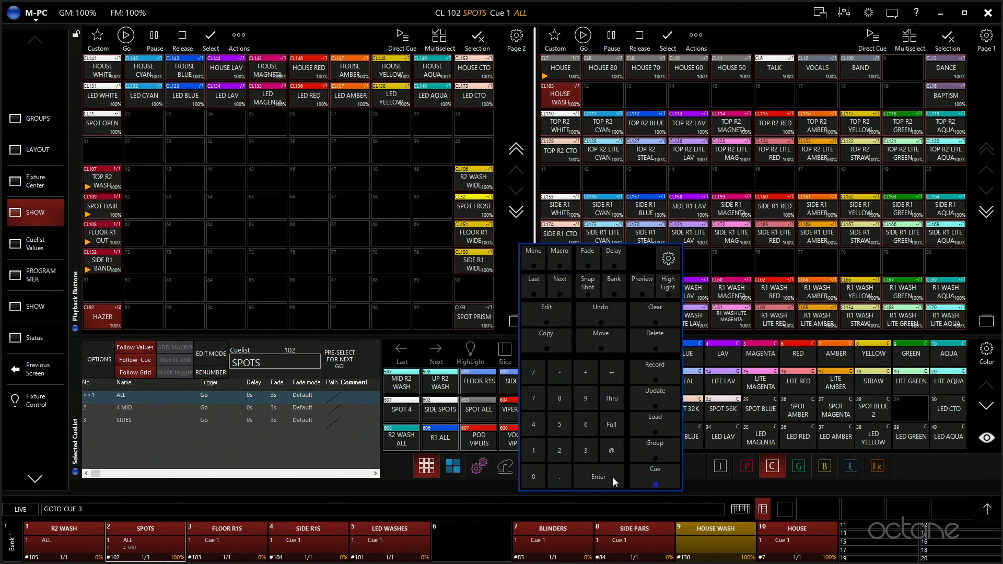
pyautogui.click(597, 476)
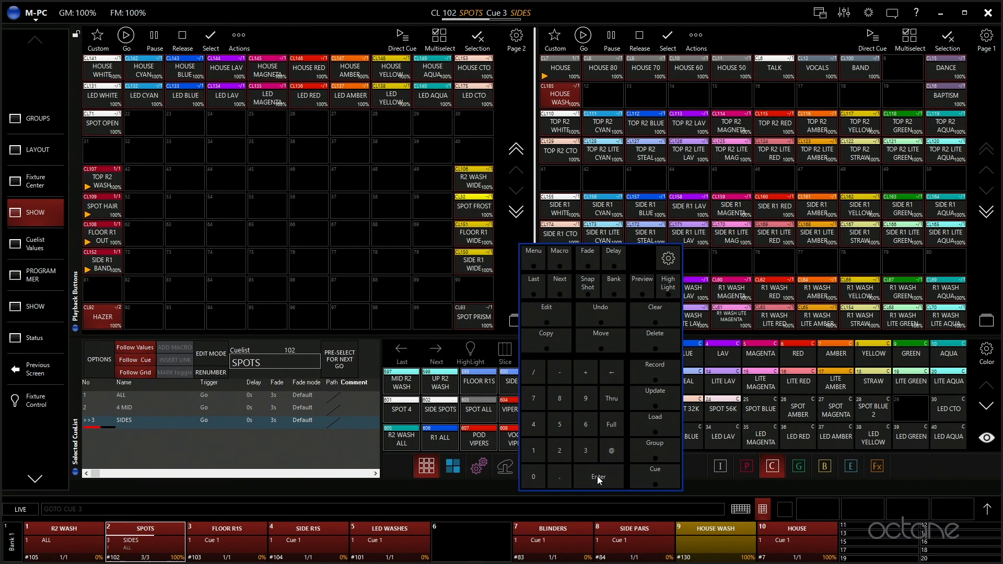
pyautogui.moveTo(159, 391)
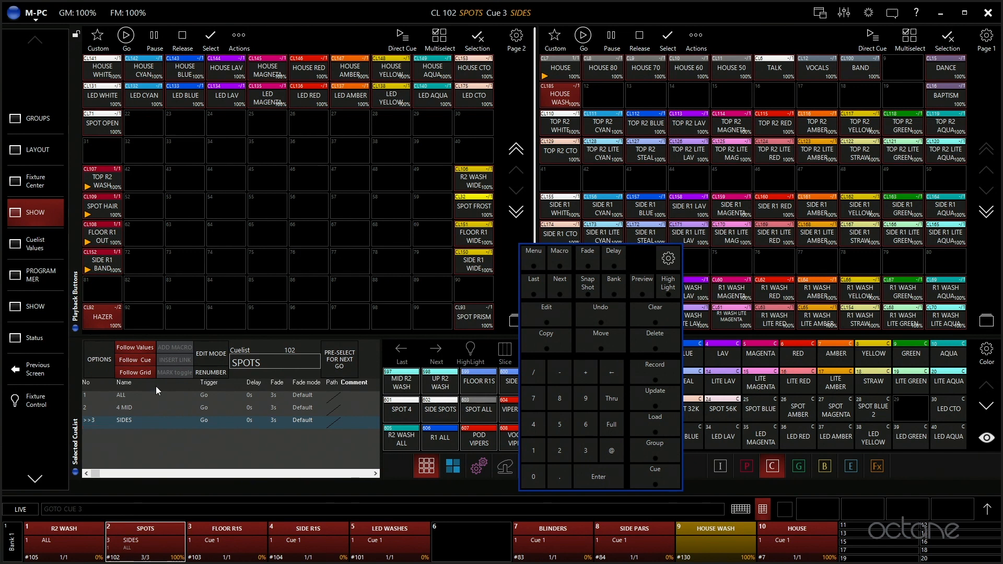
pyautogui.moveTo(264, 501)
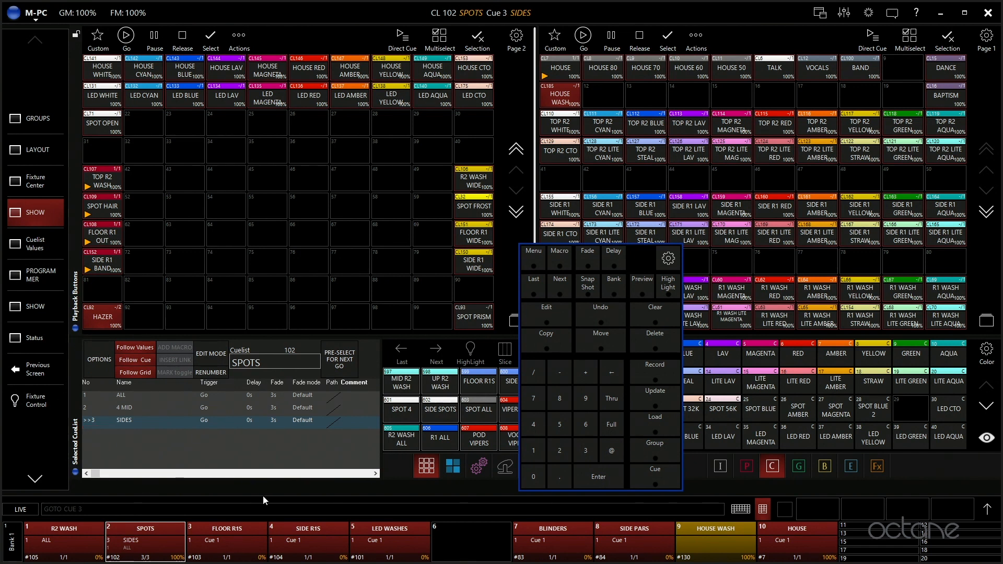
pyautogui.click(228, 540)
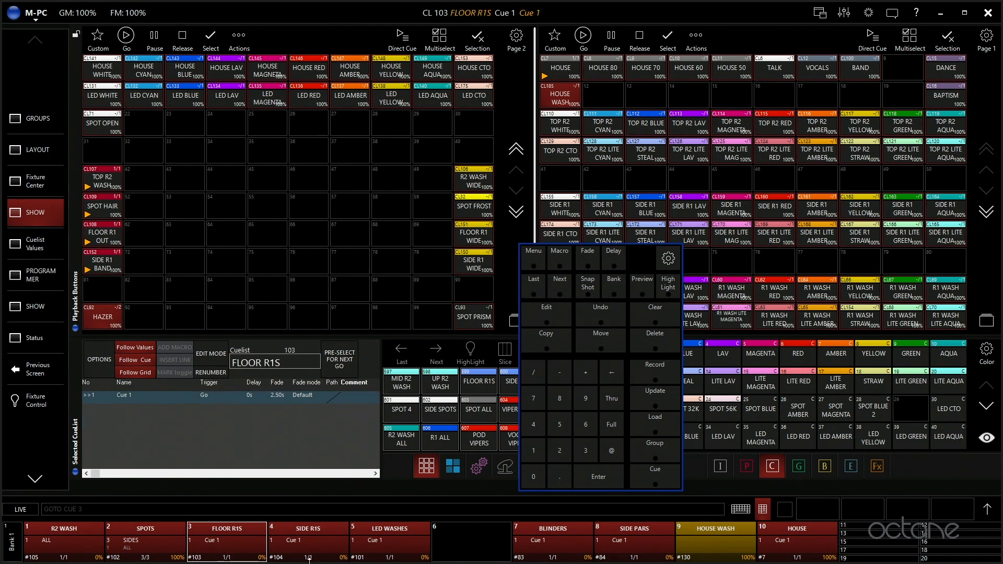
# Return to SPOTS and jump it to cue 2 (4 MID) on the way back to ALL.
pyautogui.click(389, 533)
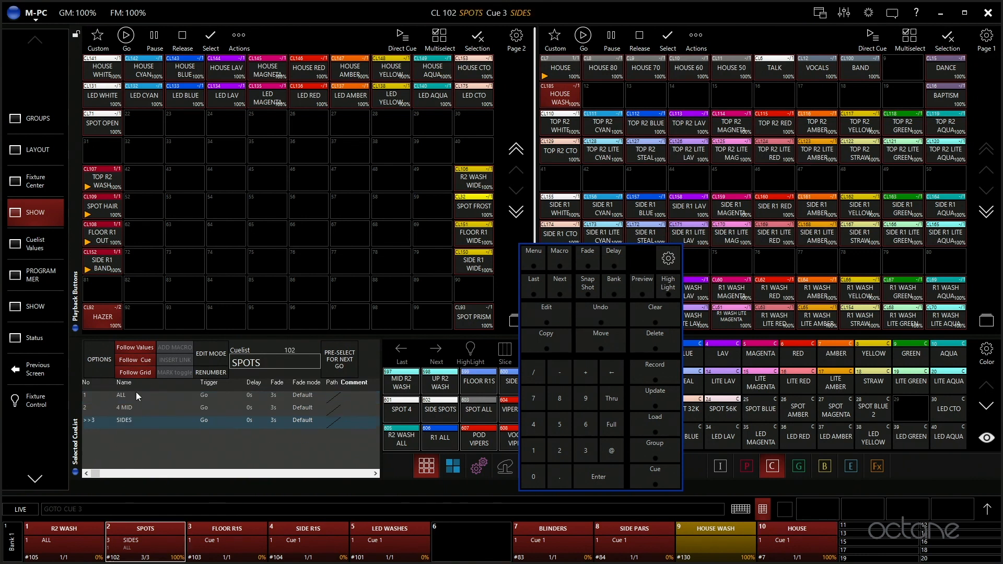
pyautogui.moveTo(800, 207)
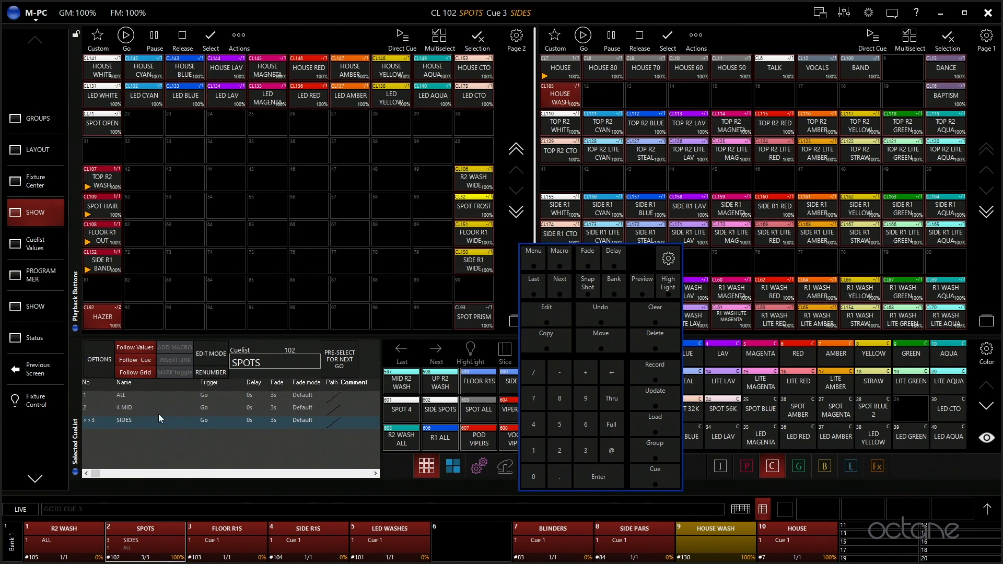
pyautogui.moveTo(135, 420)
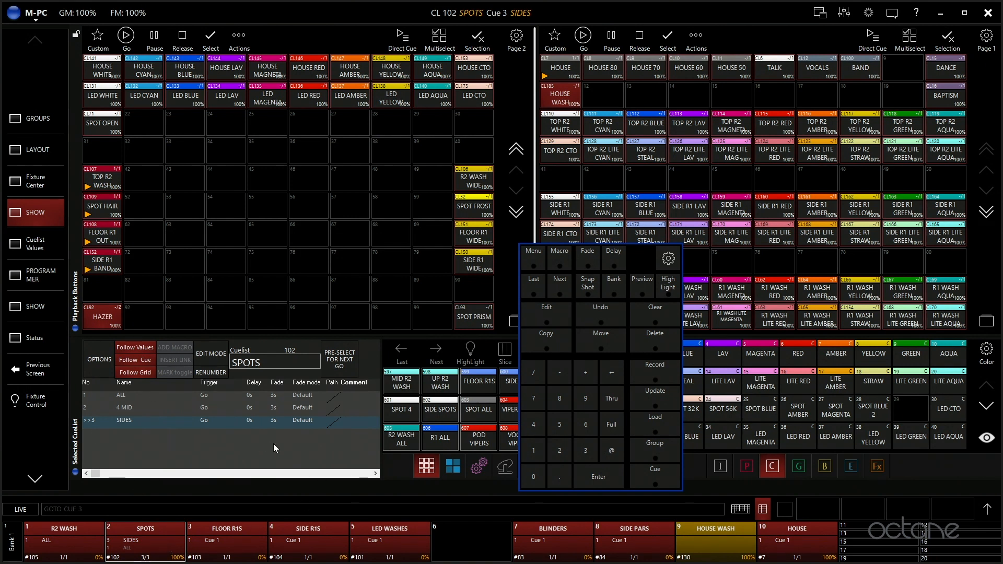
pyautogui.click(559, 450)
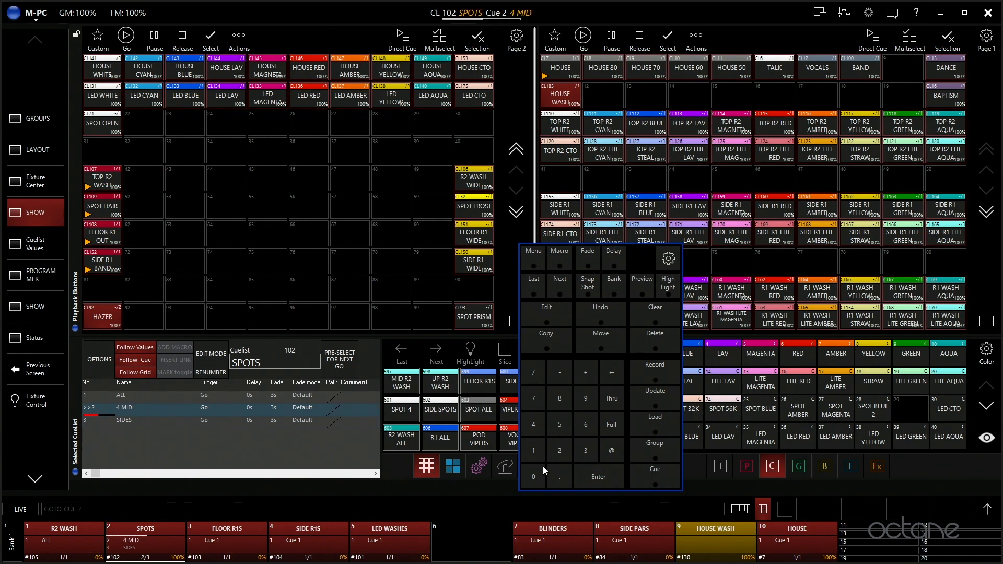
pyautogui.moveTo(146, 448)
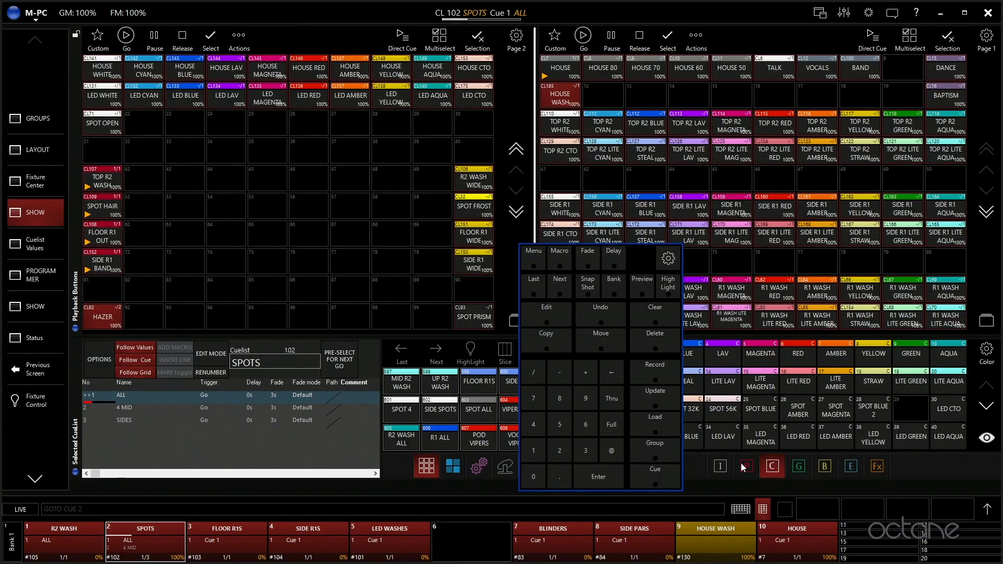
# Show the fixture groups page with the R2 and spot groups.
pyautogui.click(763, 510)
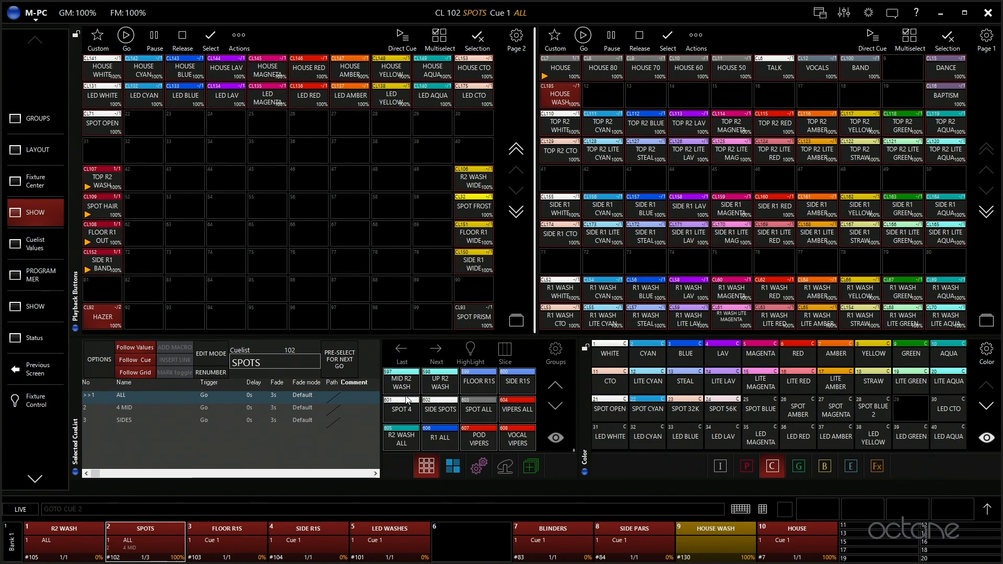
pyautogui.click(719, 466)
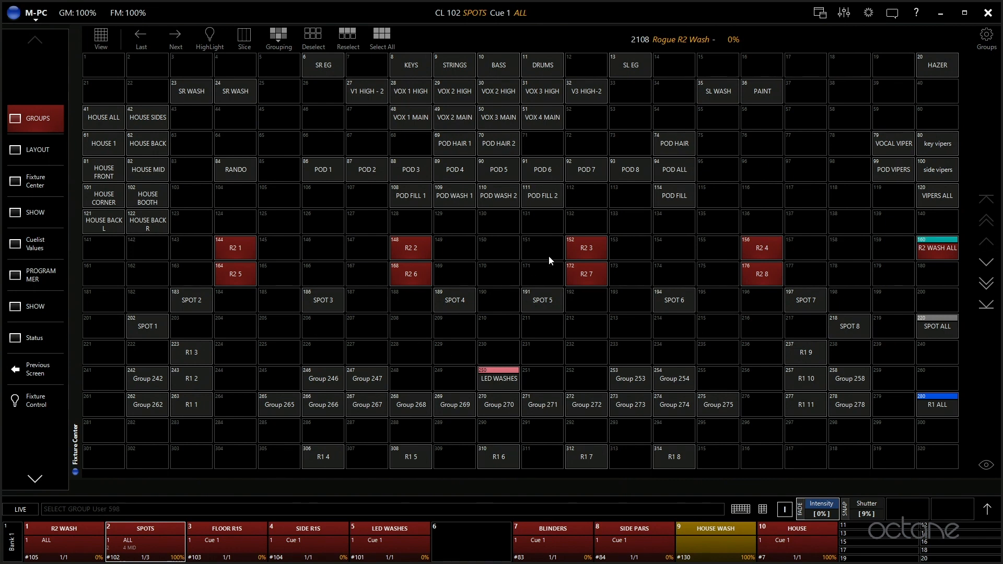
pyautogui.moveTo(560, 227)
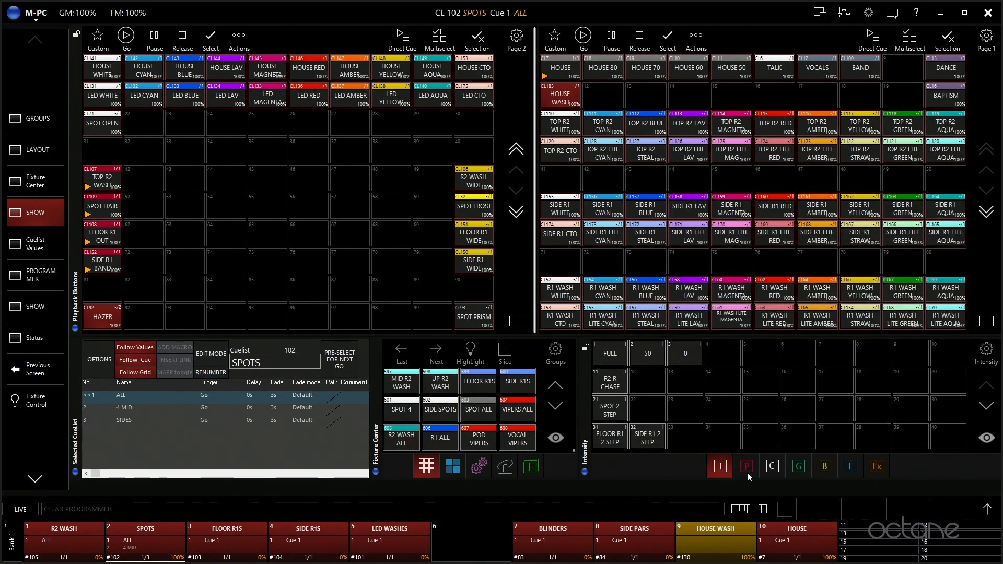
# Cycle the preset palette through colour and pan/tilt position, ending on colour presets.
pyautogui.click(772, 466)
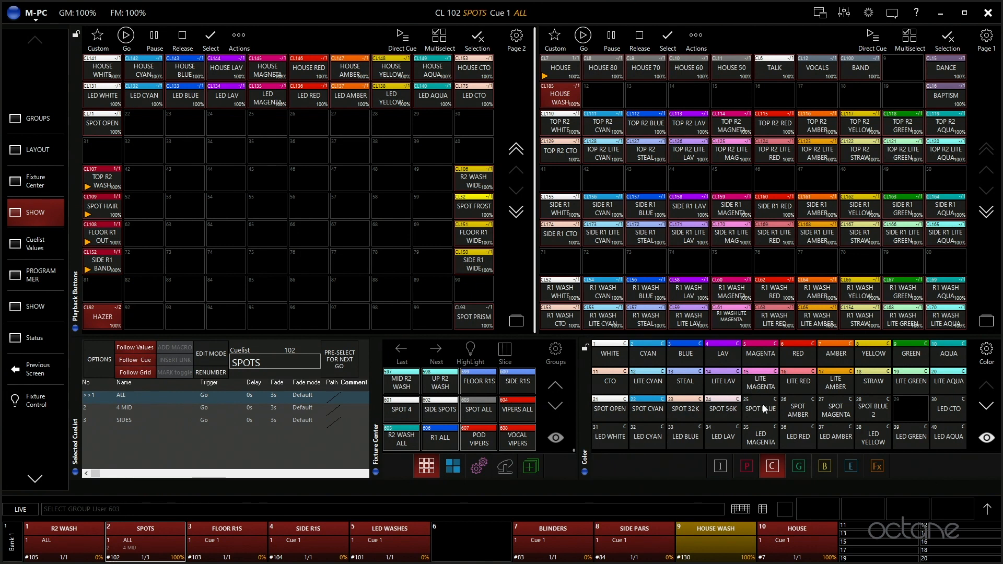
pyautogui.click(746, 466)
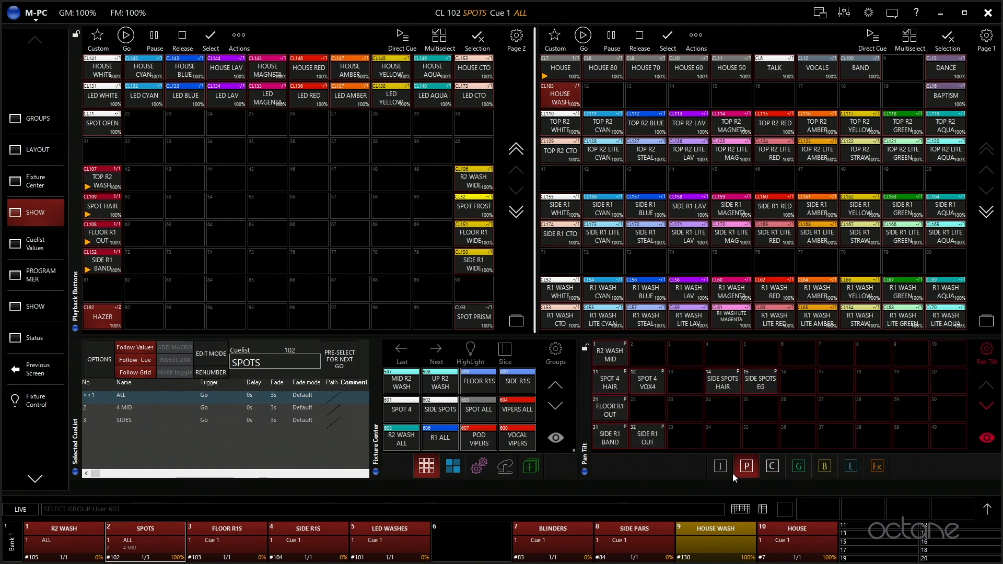
pyautogui.click(772, 466)
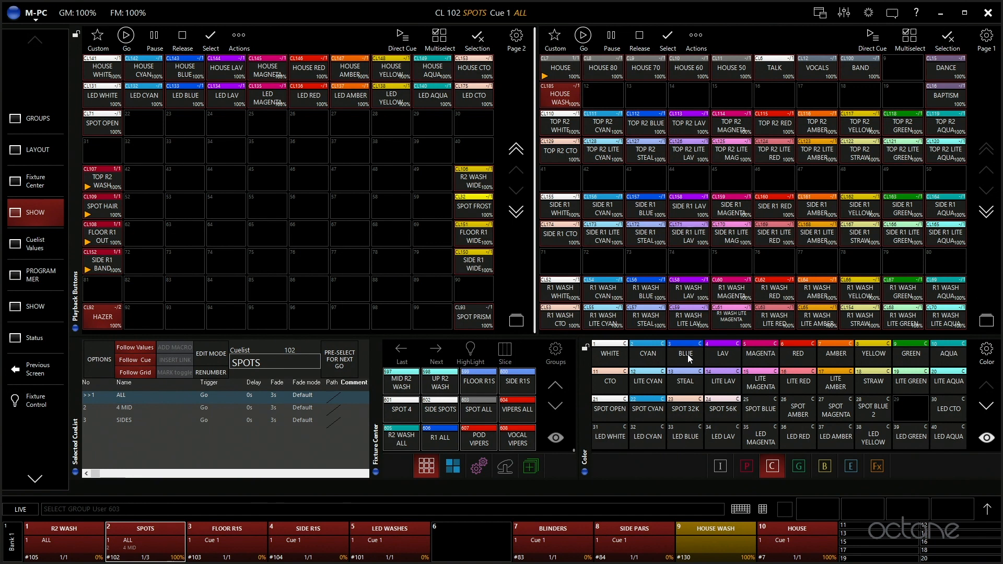